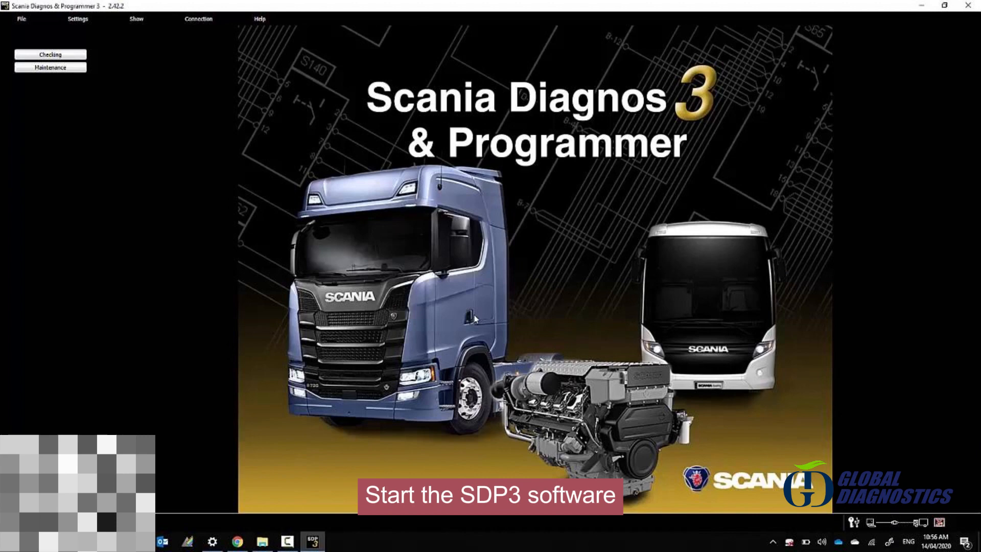
Step: Run the Checking function to read the truck's control units and flagged fault codes
click(50, 54)
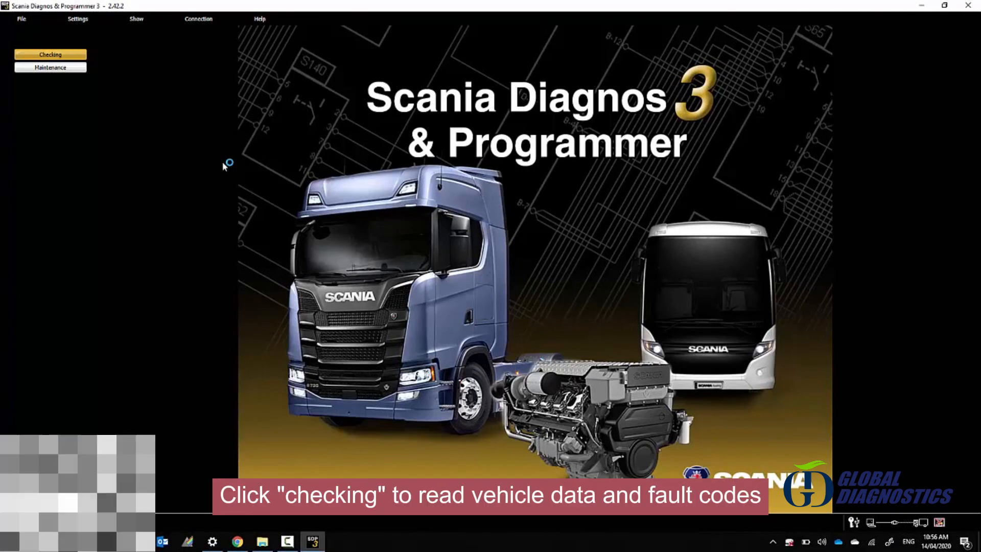
click(50, 54)
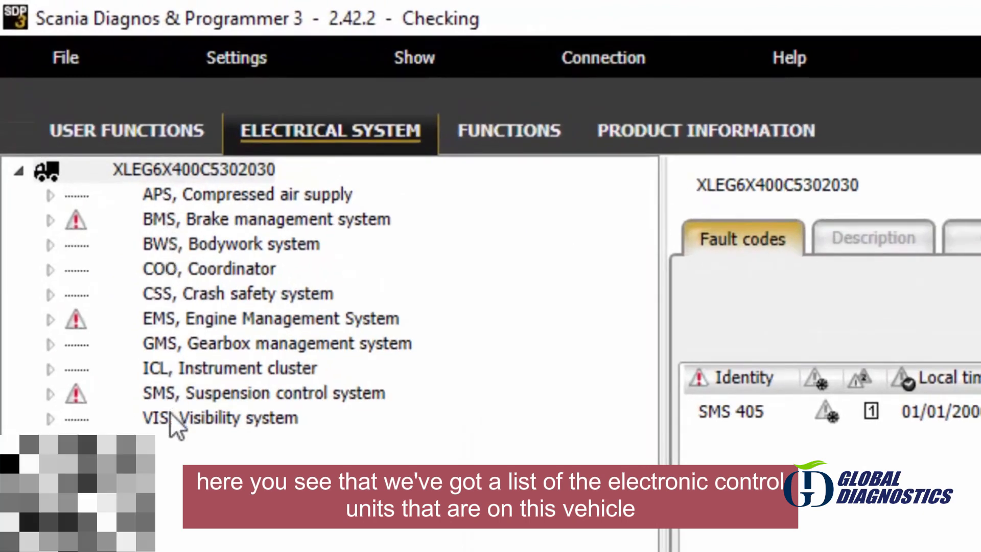
mouse_move(175, 215)
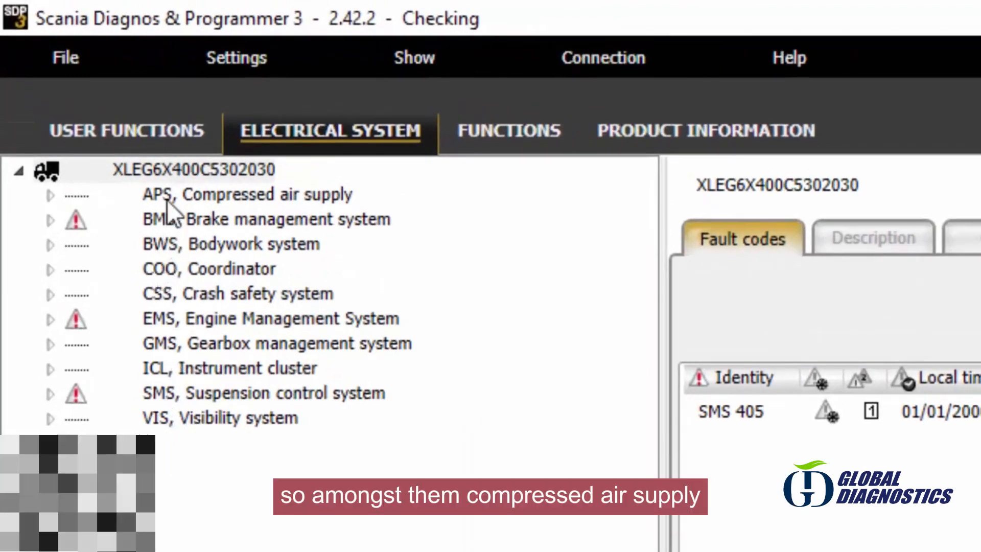
mouse_move(175, 253)
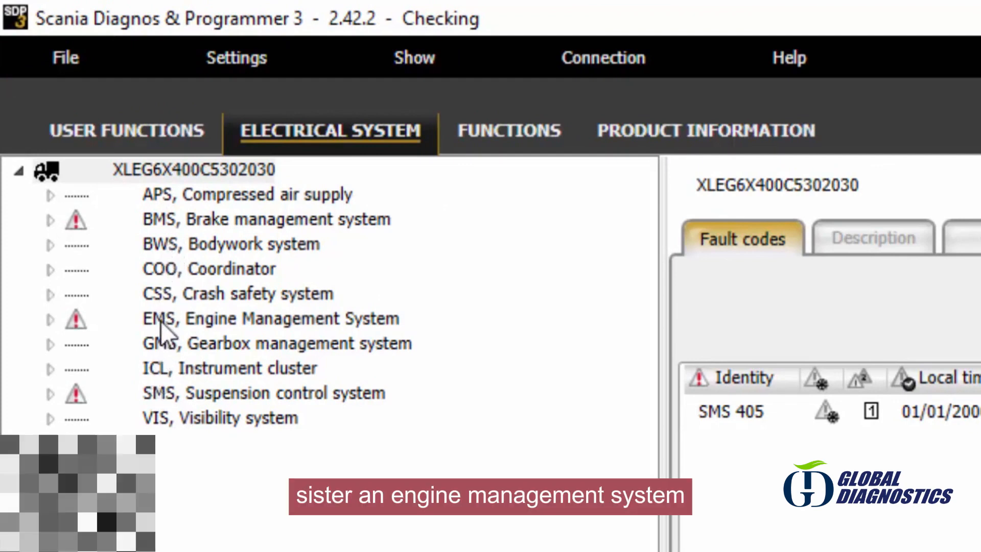
mouse_move(163, 394)
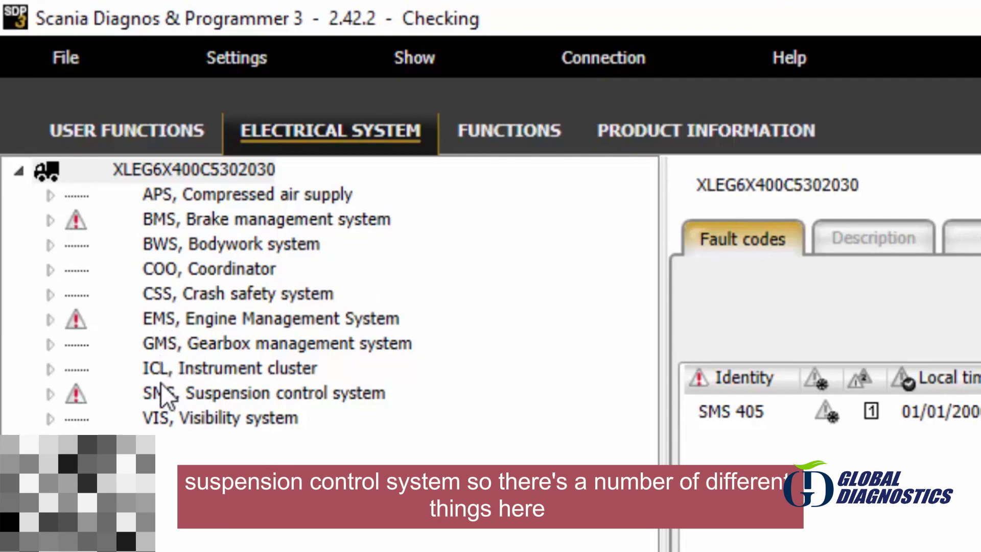
mouse_move(168, 456)
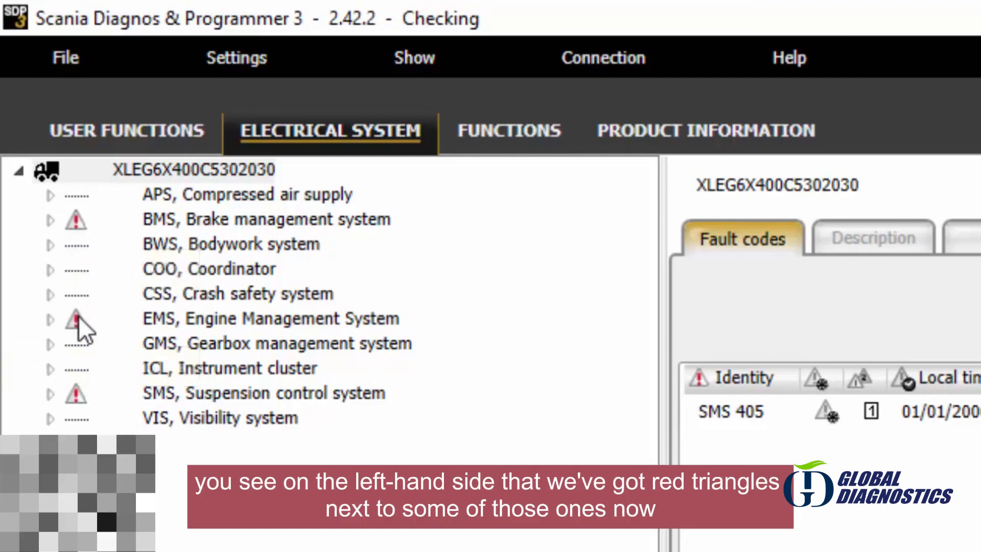
mouse_move(90, 375)
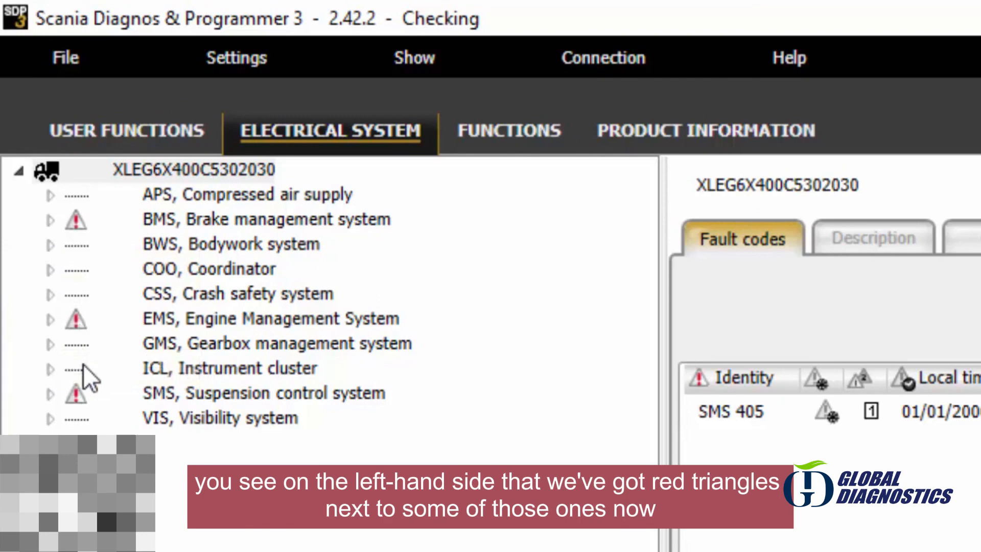
mouse_move(74, 422)
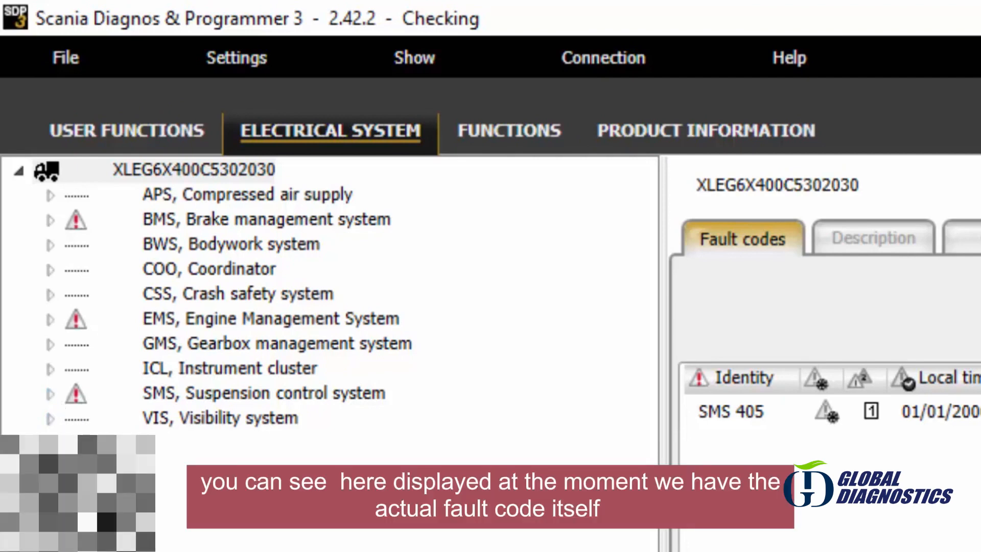
click(728, 410)
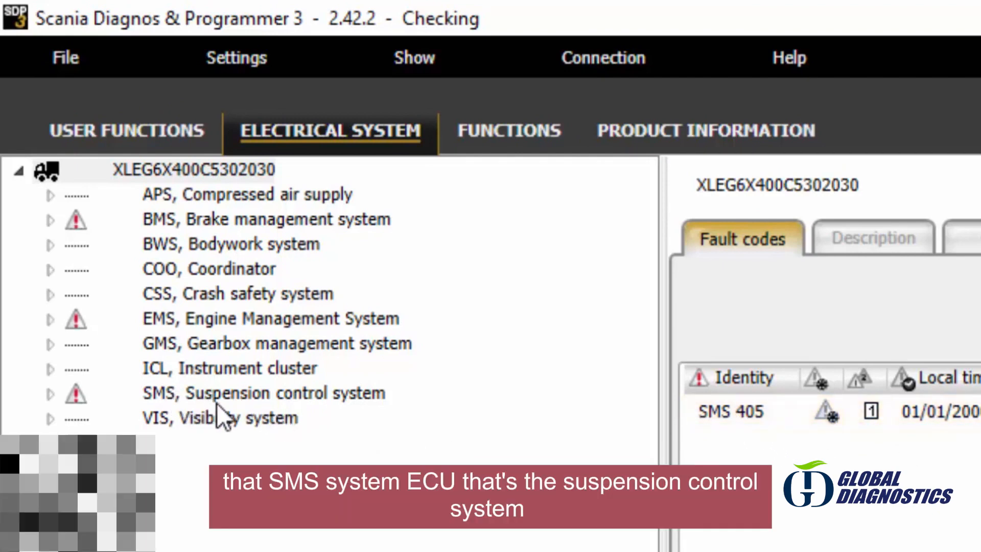
mouse_move(294, 425)
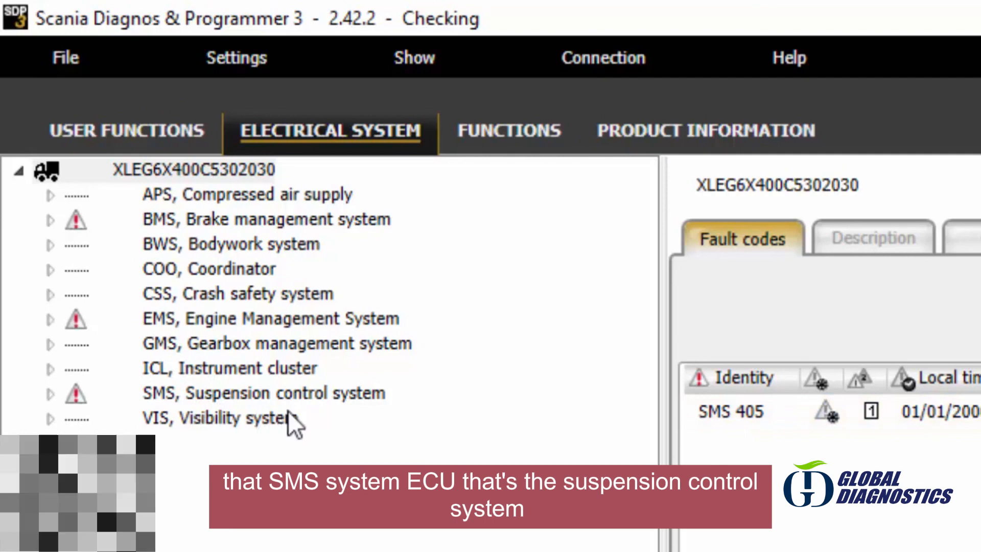
mouse_move(225, 419)
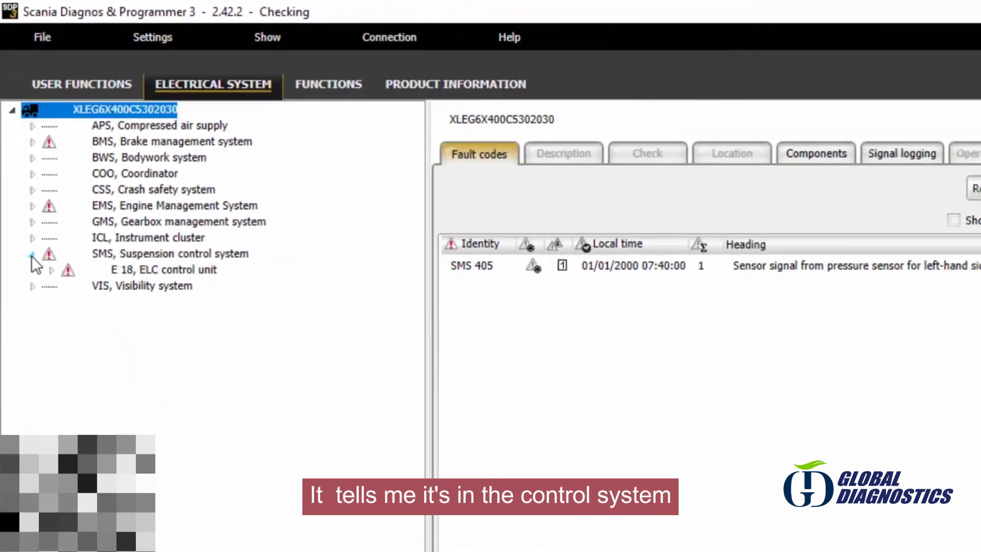
Step: Expand SMS > E 18 ELC control unit > ELC3 > T, Sensors and monitors in the tree
click(33, 253)
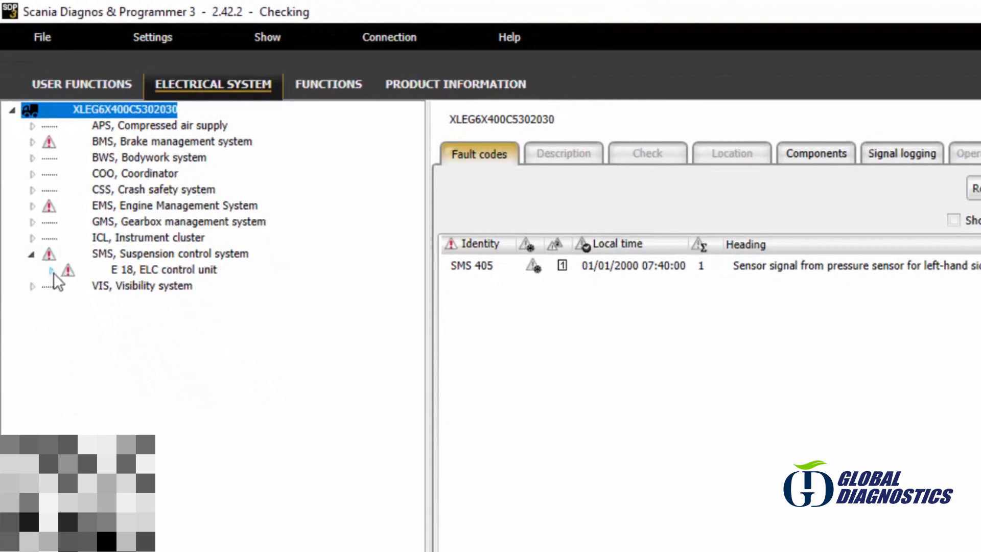
click(51, 269)
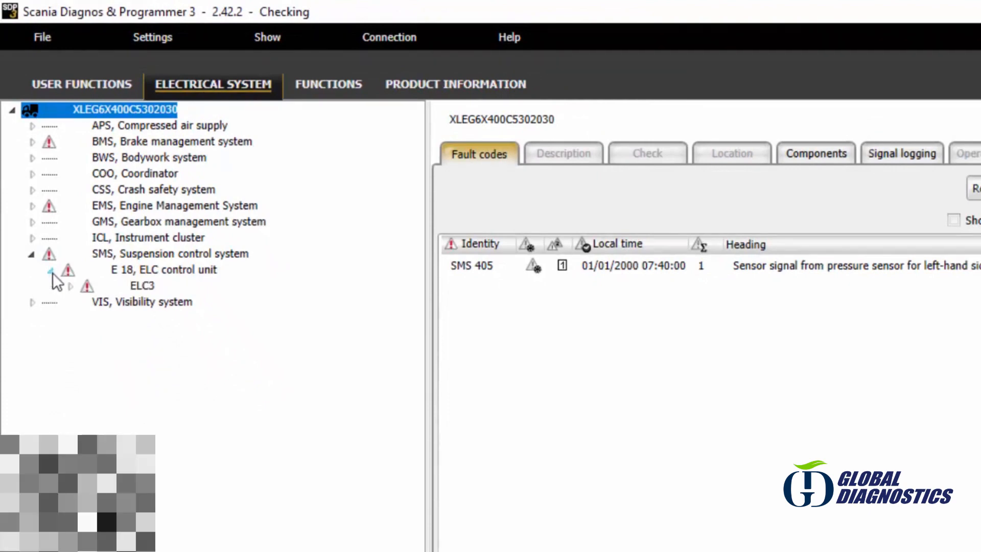
click(71, 285)
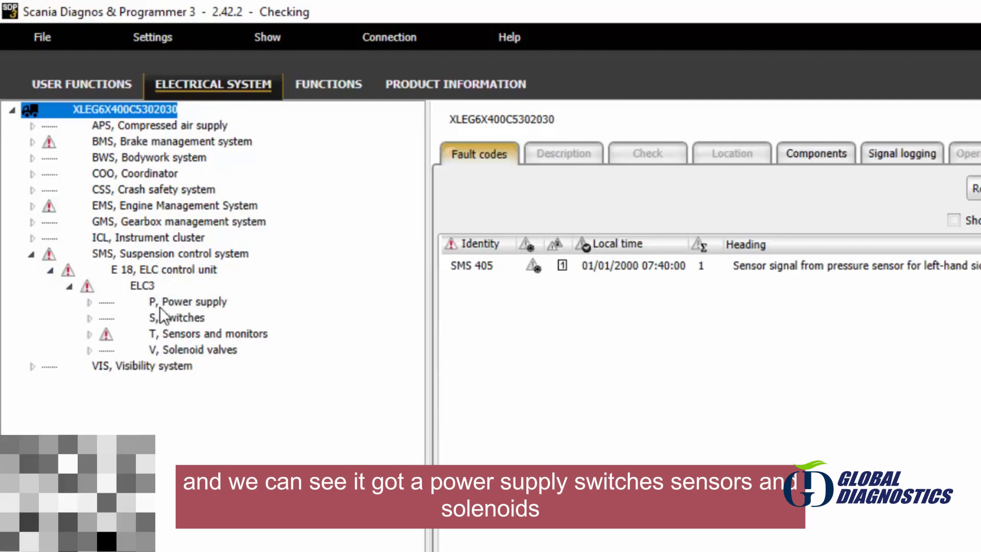
mouse_move(232, 356)
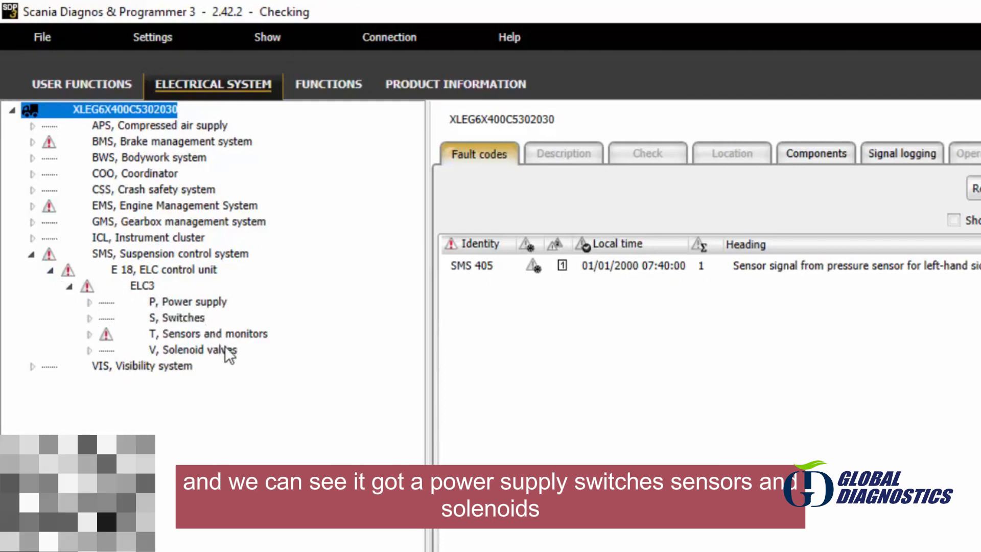
mouse_move(156, 356)
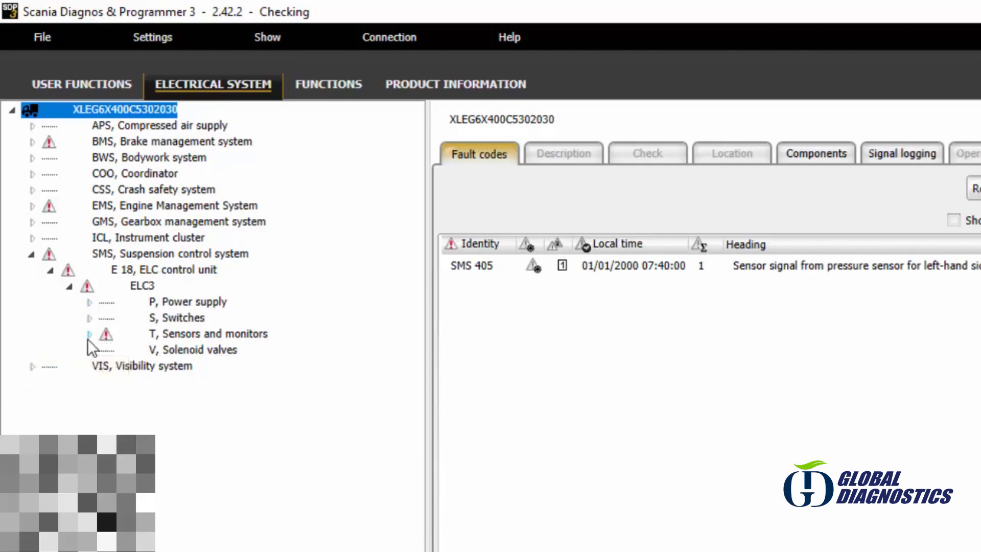
click(90, 333)
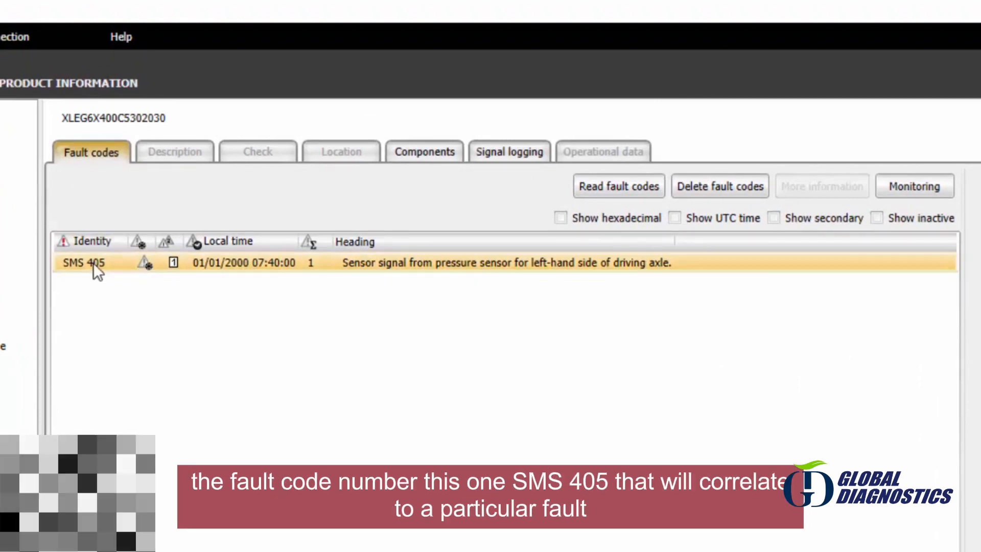
mouse_move(119, 277)
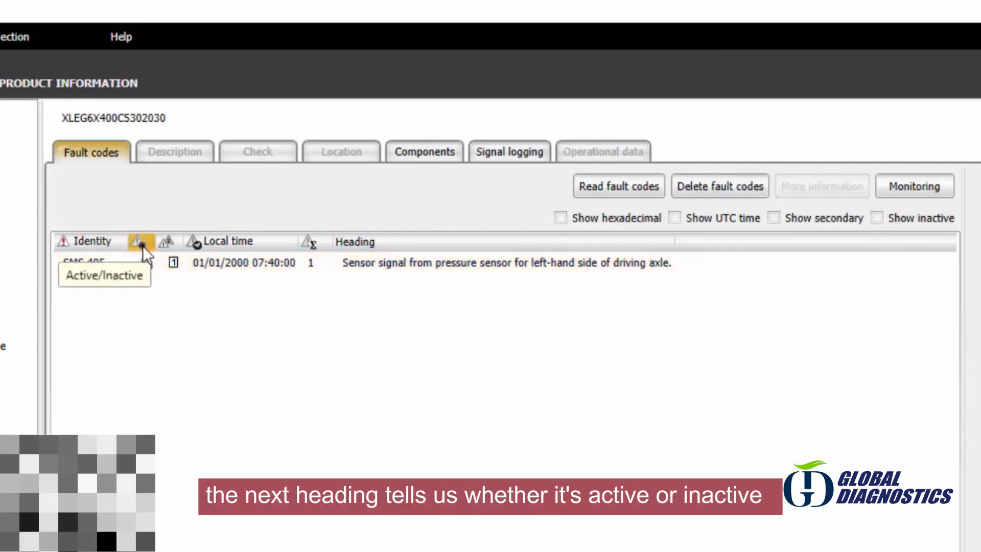
click(144, 263)
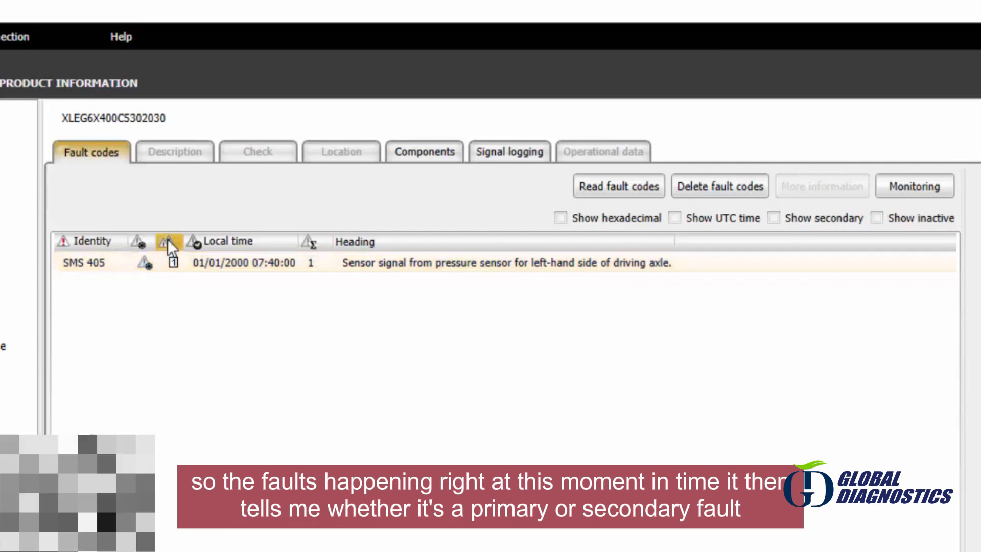
mouse_move(172, 242)
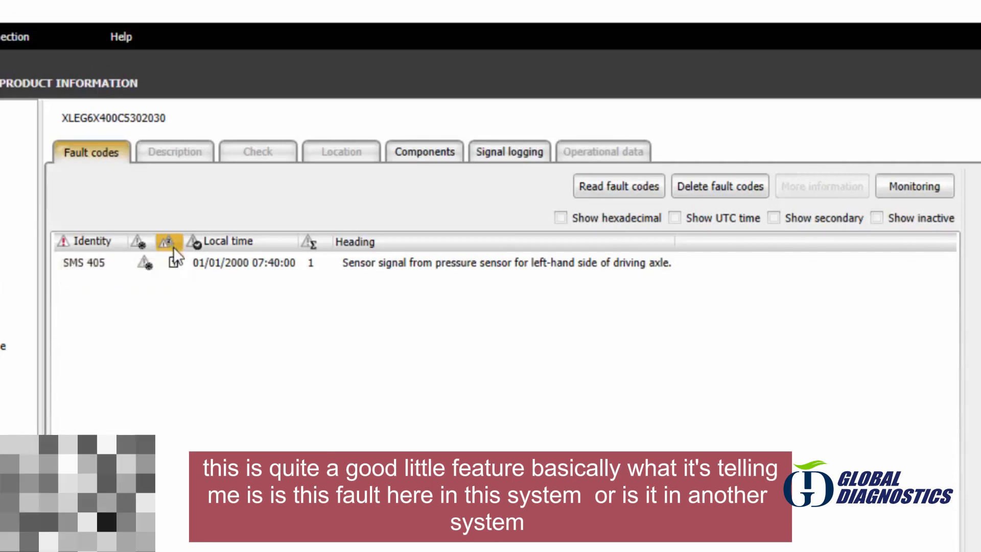
click(177, 262)
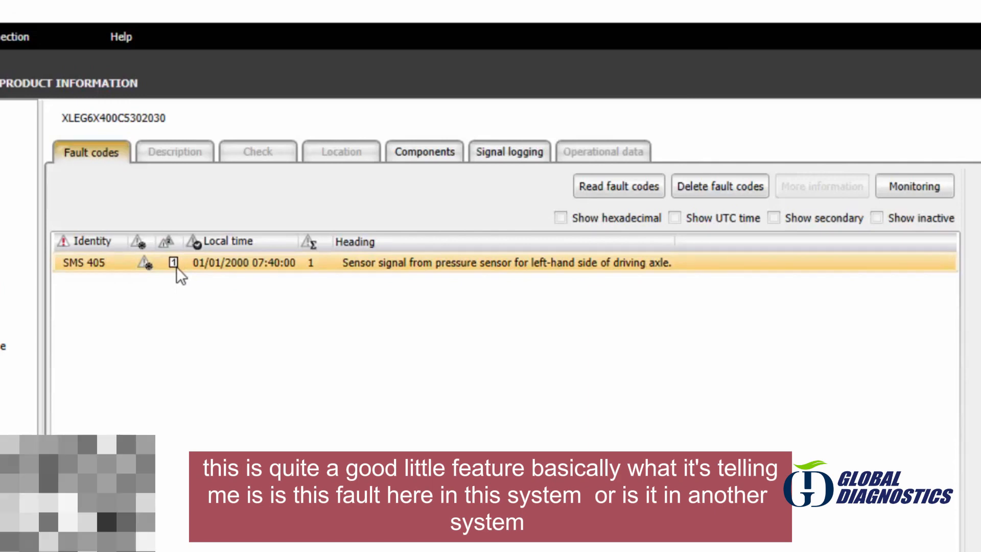
mouse_move(186, 278)
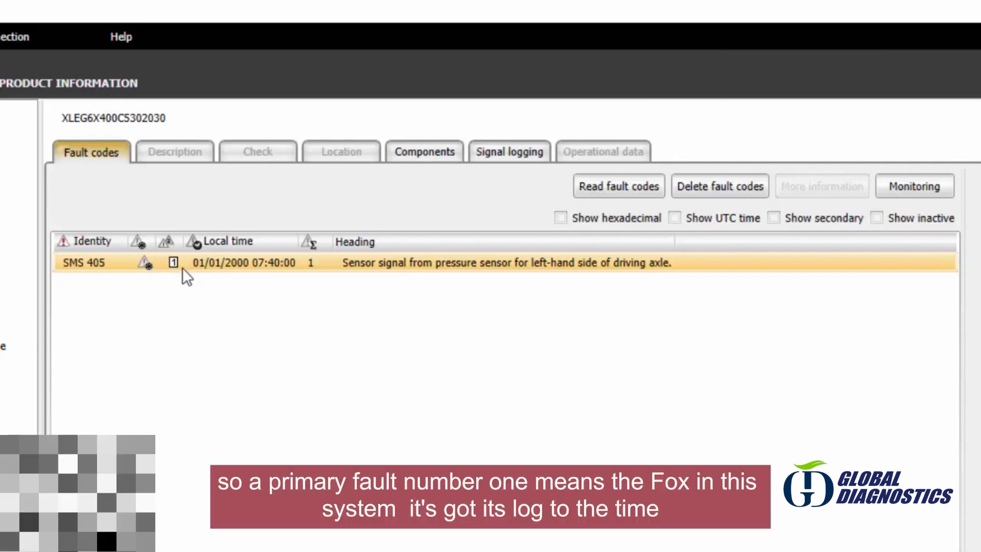
mouse_move(193, 277)
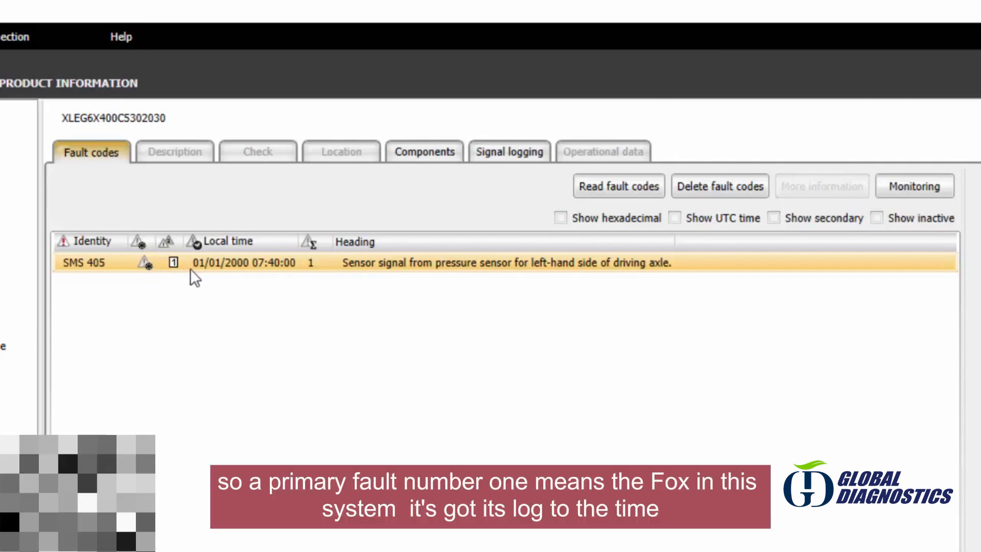
mouse_move(245, 275)
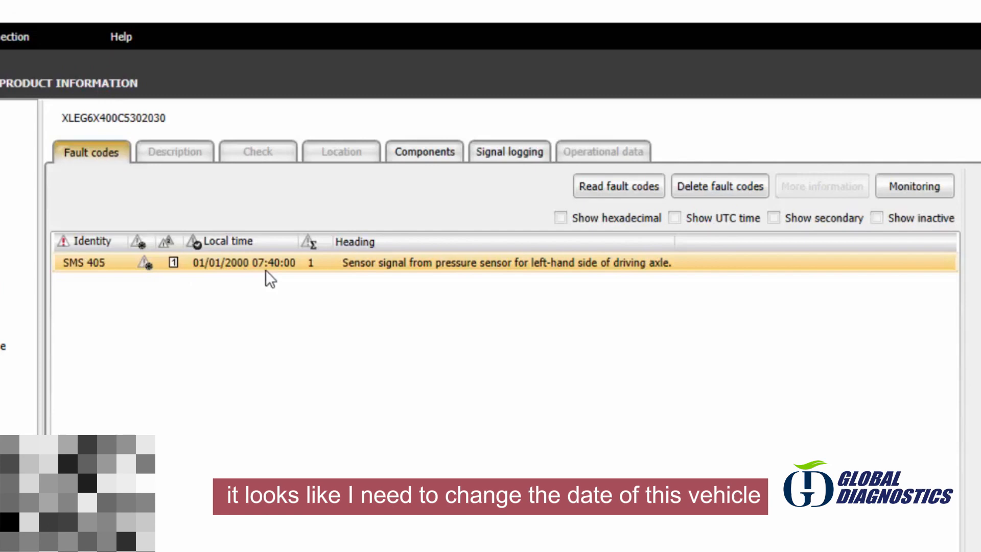
mouse_move(315, 272)
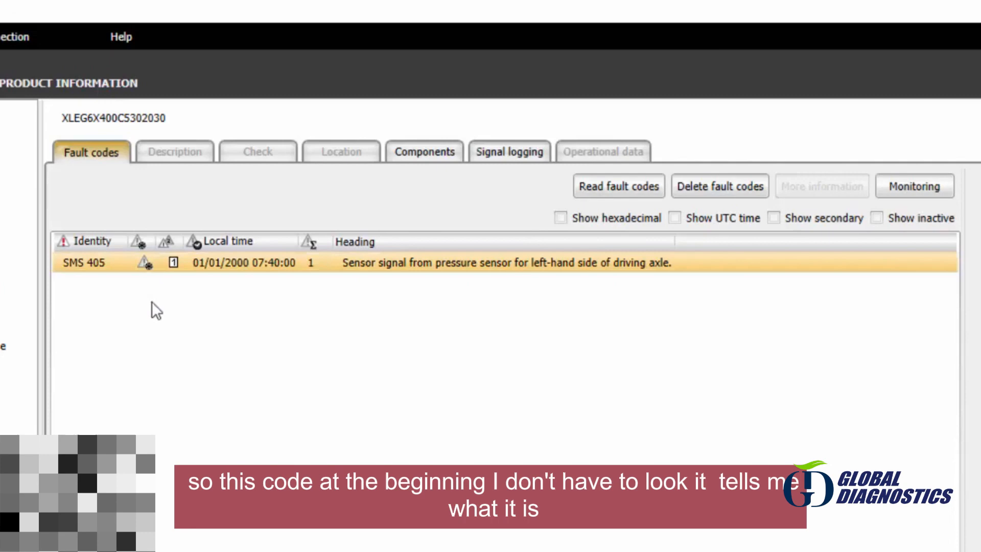
mouse_move(423, 278)
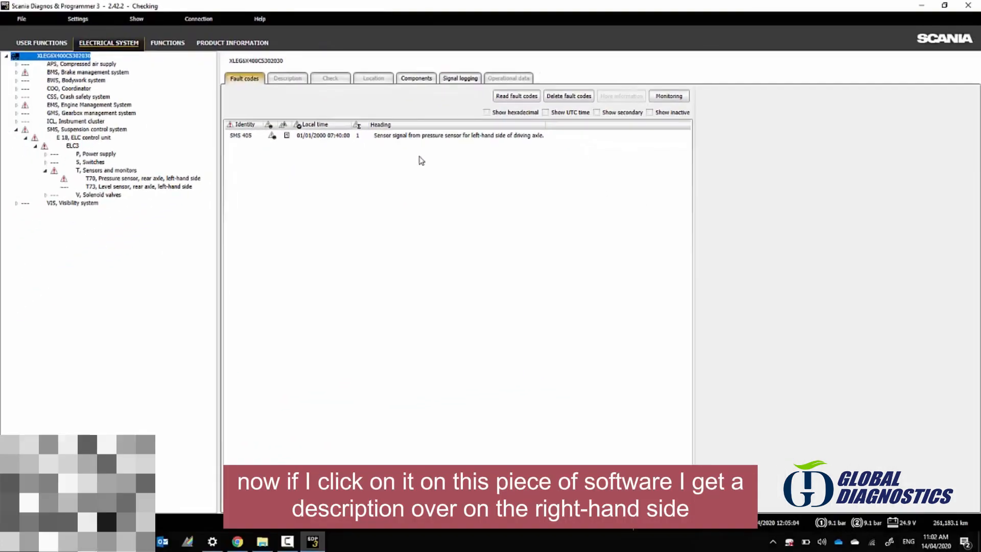
Step: Select fault SMS 405 to show its description, open-circuit/faulty-sensor cause, notes and action
click(438, 135)
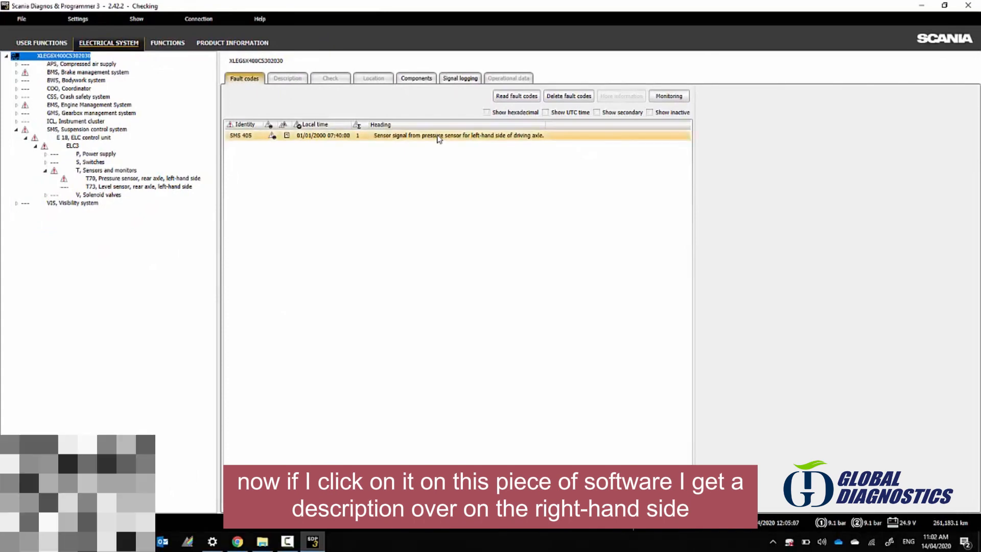
click(458, 135)
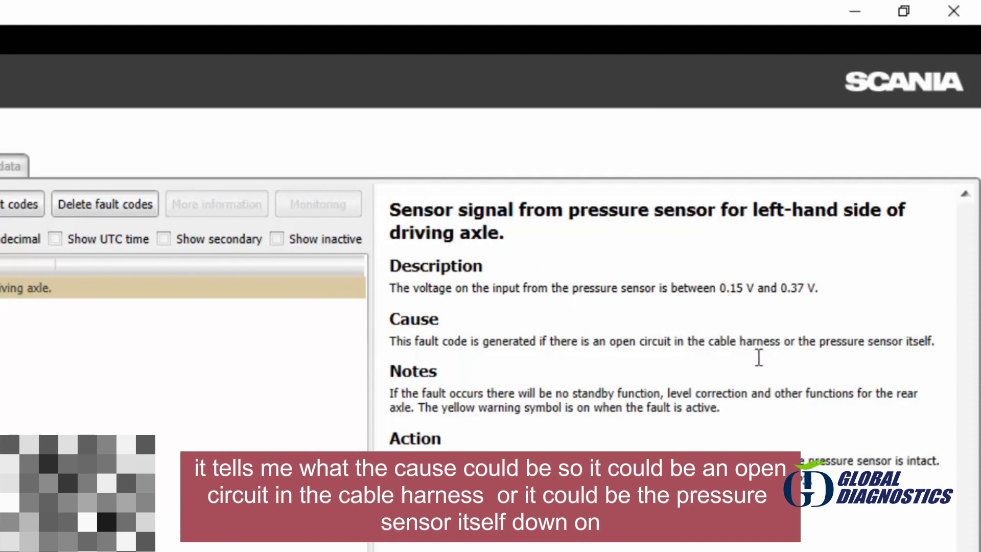
mouse_move(731, 360)
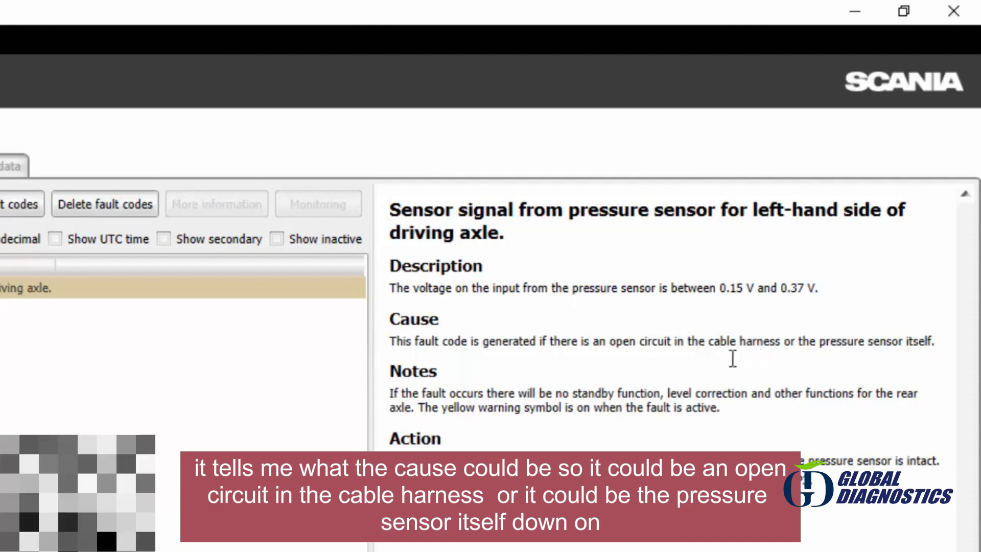
mouse_move(723, 368)
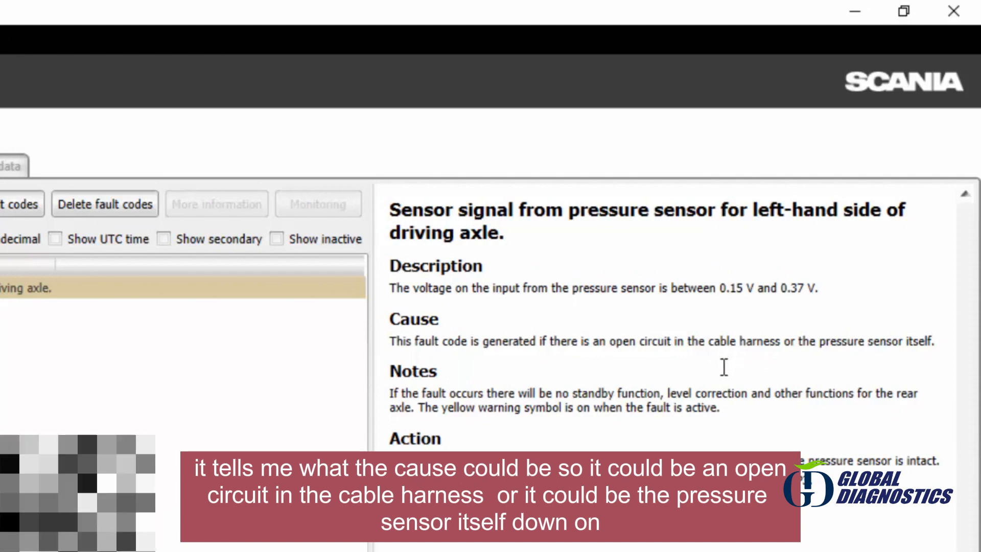
mouse_move(730, 409)
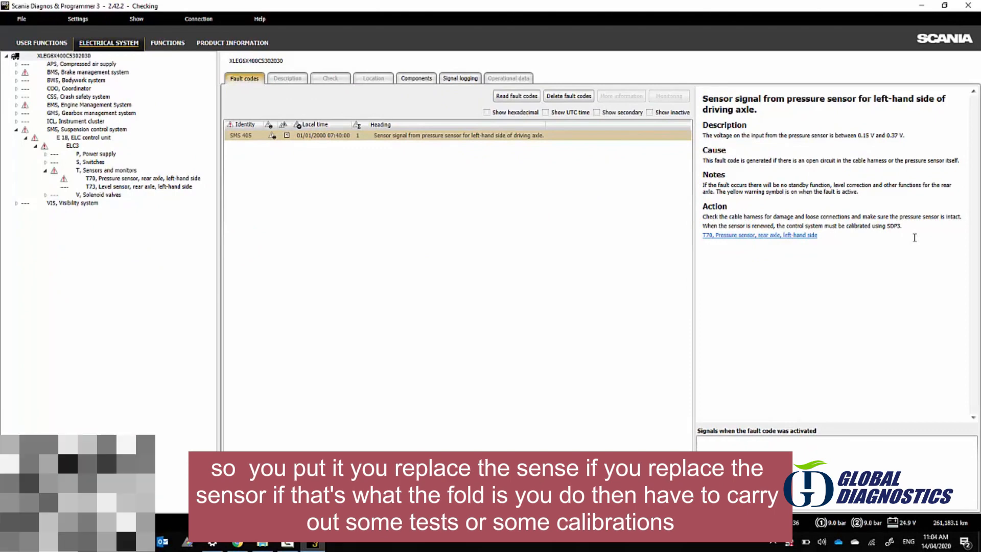
mouse_move(879, 263)
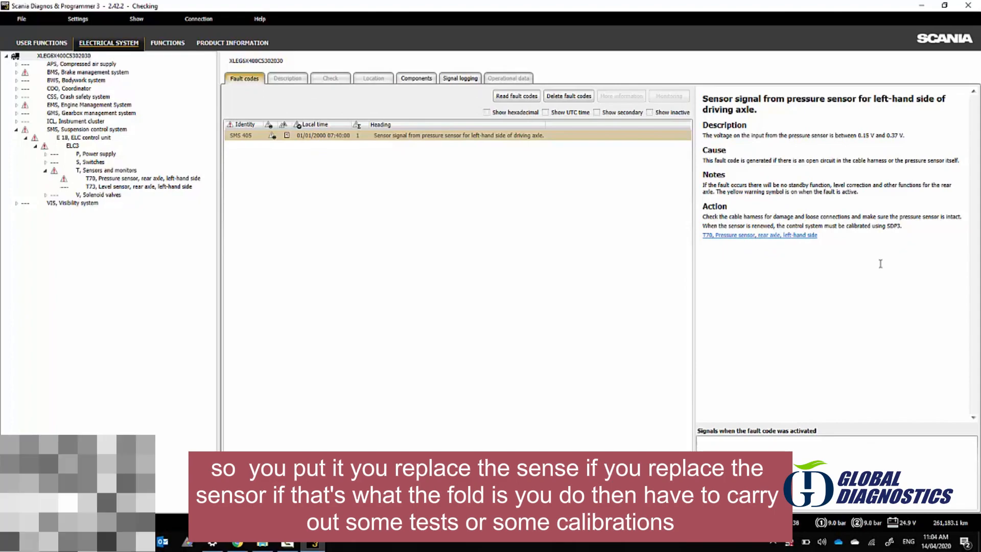